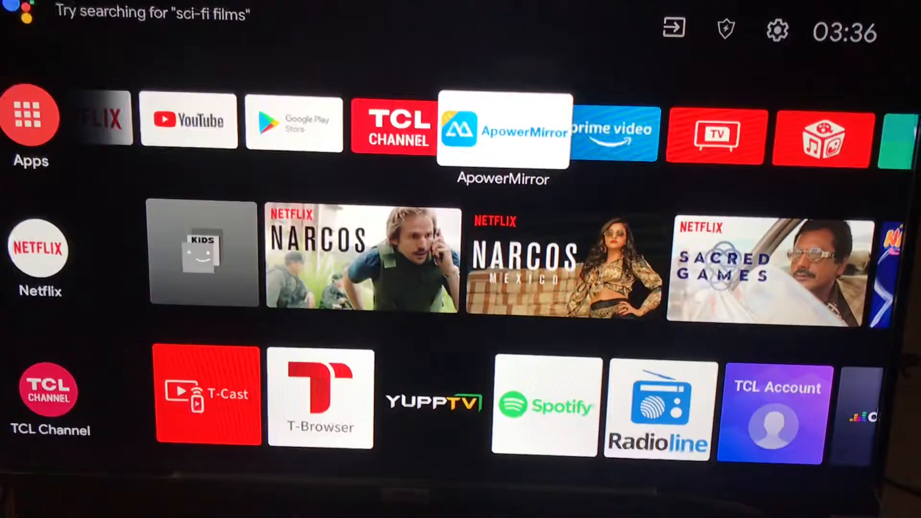
Launch the ApowerMirror tile from the TCL TV home screen apps row
{"action": "left_click", "coordinate": [503, 127]}
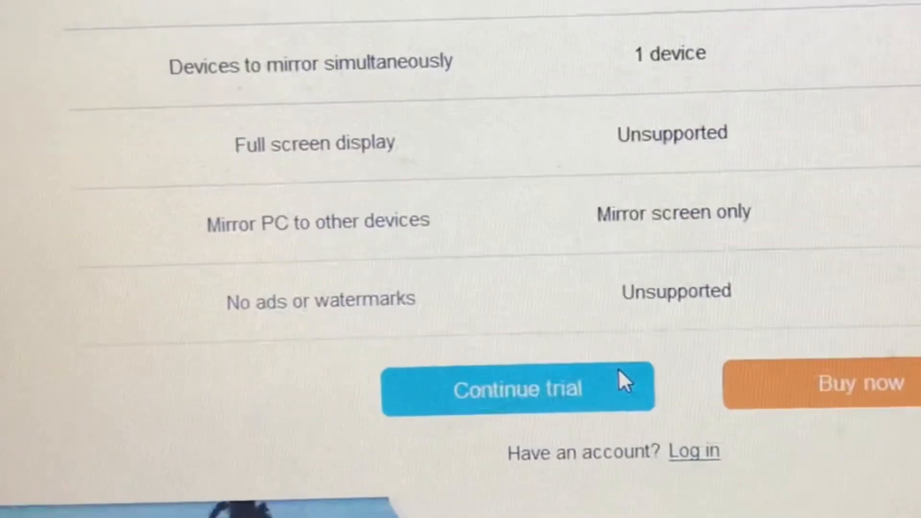
Choose Continue trial in the trial-versus-purchase comparison dialog
{"action": "left_click", "coordinate": [518, 389]}
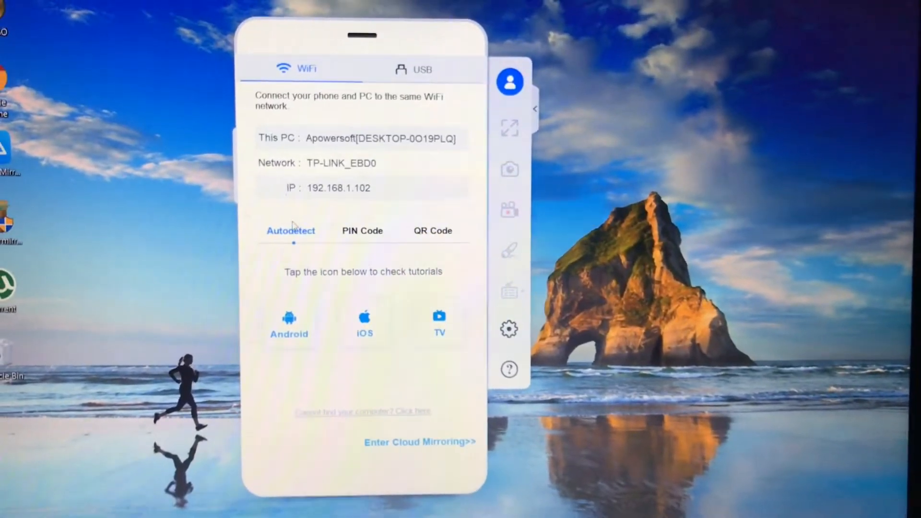
Switch the desktop window to PIN Code pairing to mirror the laptop onto the TV
{"action": "left_click", "coordinate": [362, 231]}
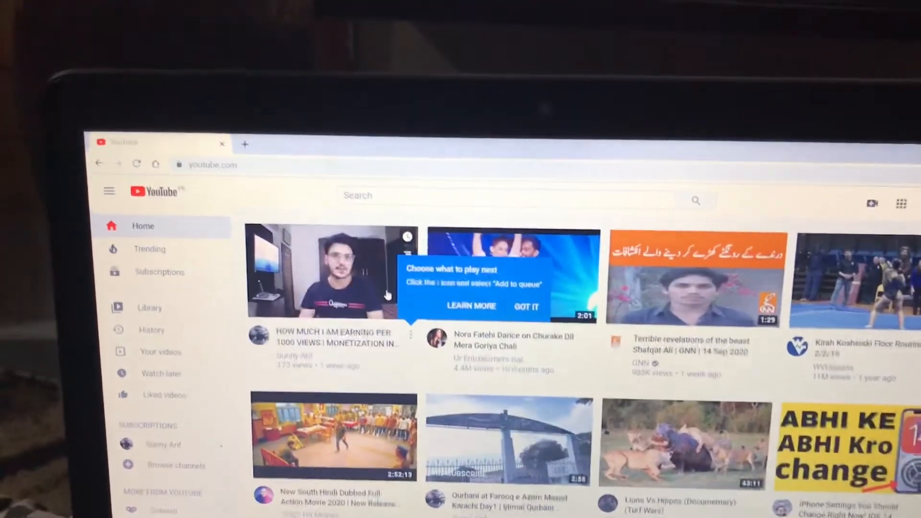
Play the 'How Much I Am Earning Per 1000 Views' video, mirrored on the TV
{"action": "left_click", "coordinate": [332, 274]}
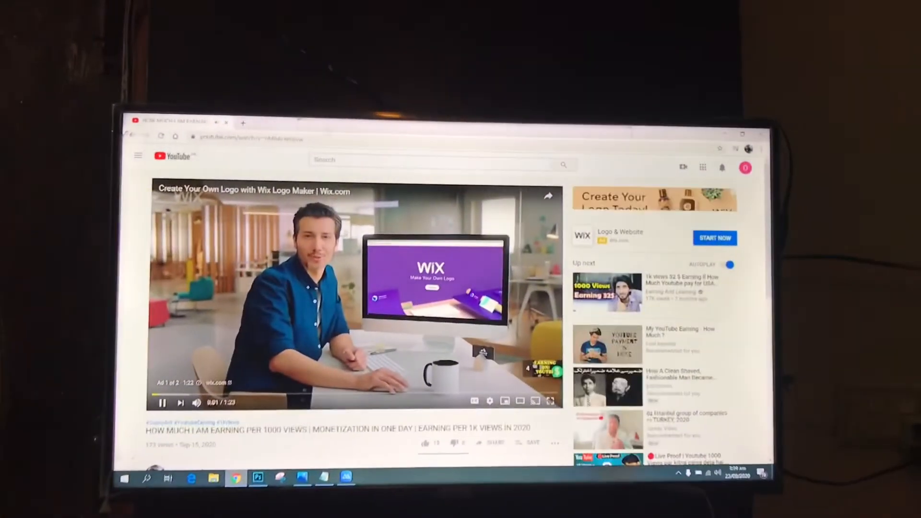